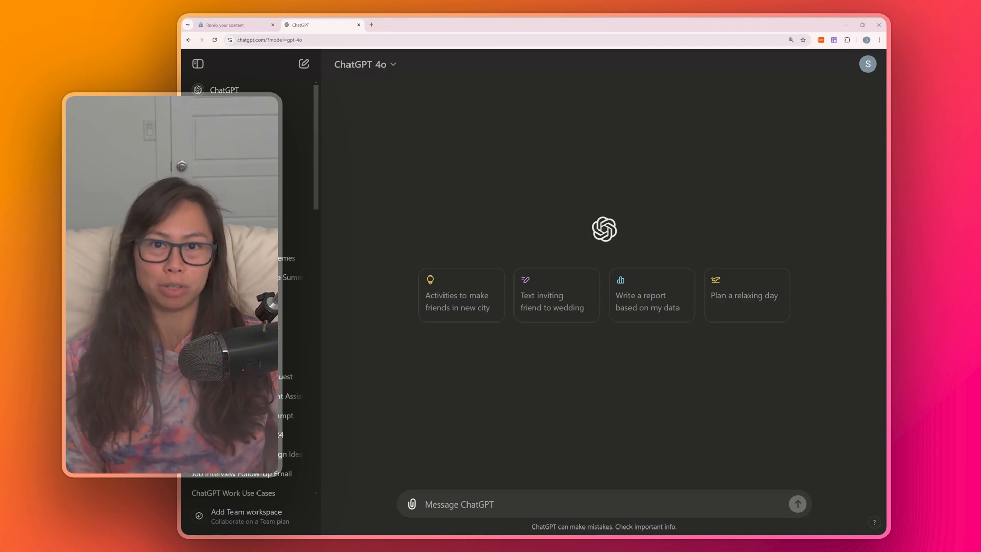
# Prompt a friendly copywriter-role LinkedIn post on "Personal branding is harder than you think" and read the reply.
pyautogui.write('Y')
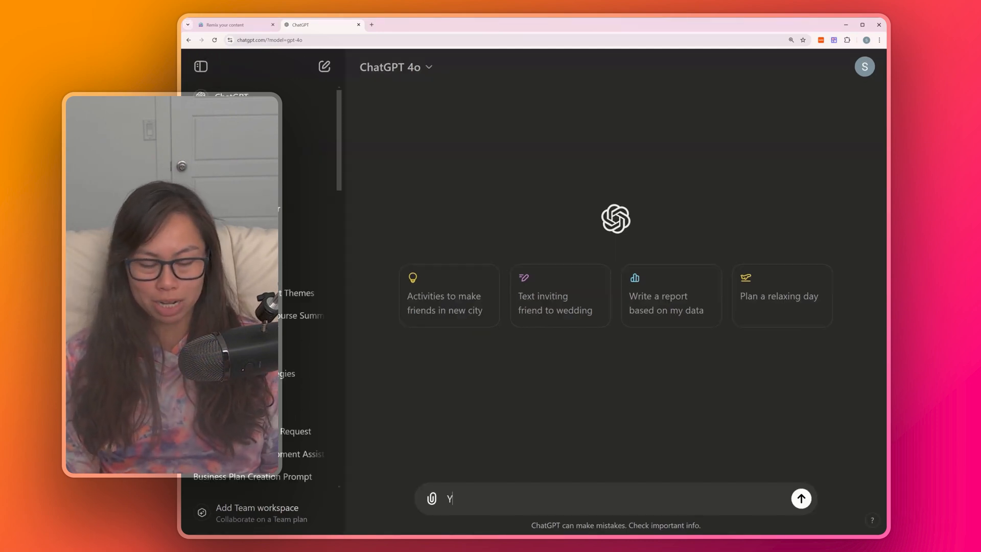
pyautogui.write('ou are a social media copywriter. Your tone is fri')
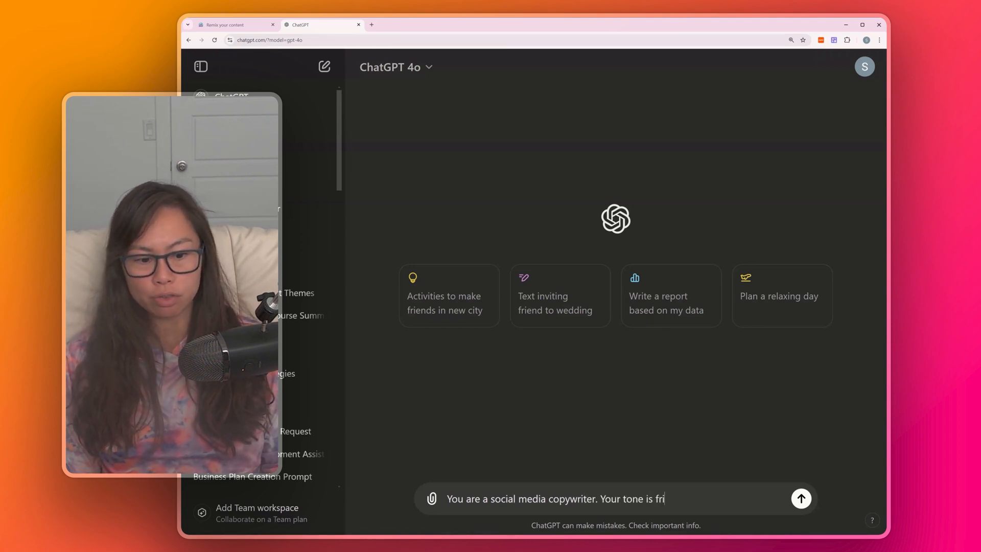
pyautogui.write('endly and informative.')
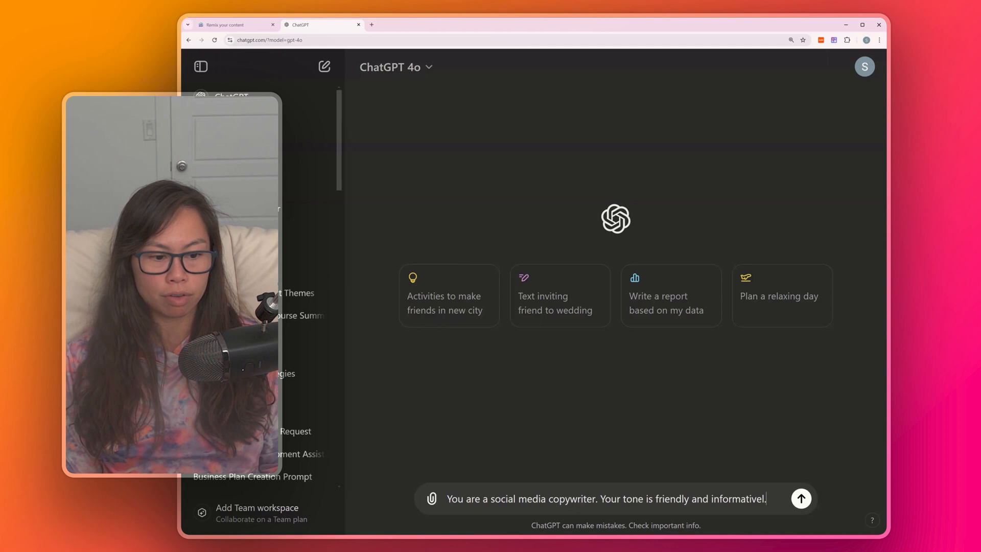
pyautogui.write('Write a linkedin post on t')
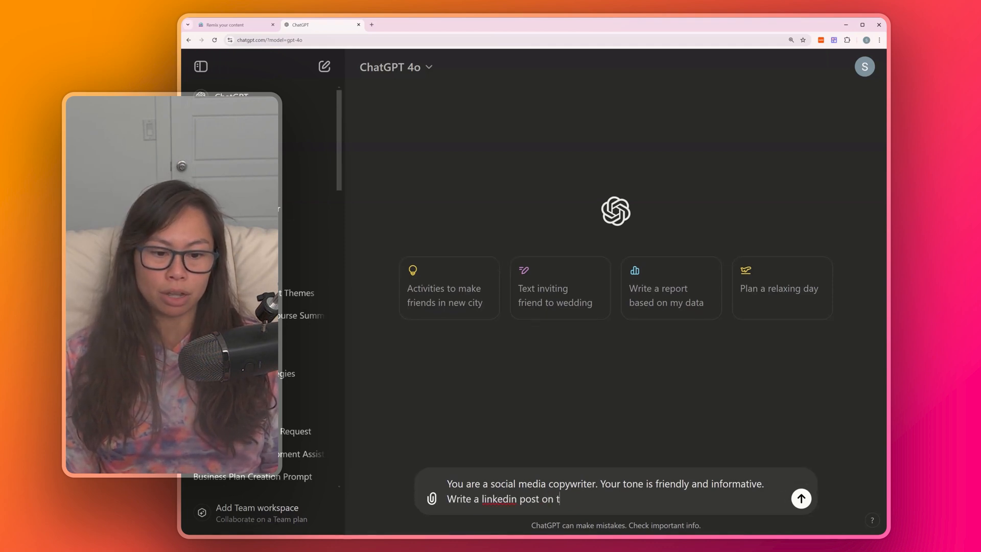
pyautogui.write('he topic "Personal bra')
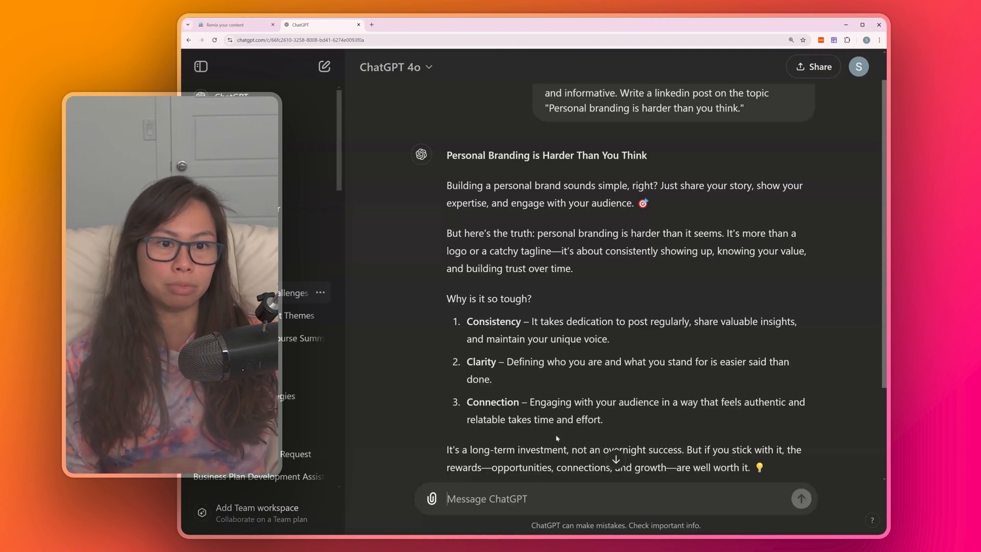
pyautogui.scroll(-3)
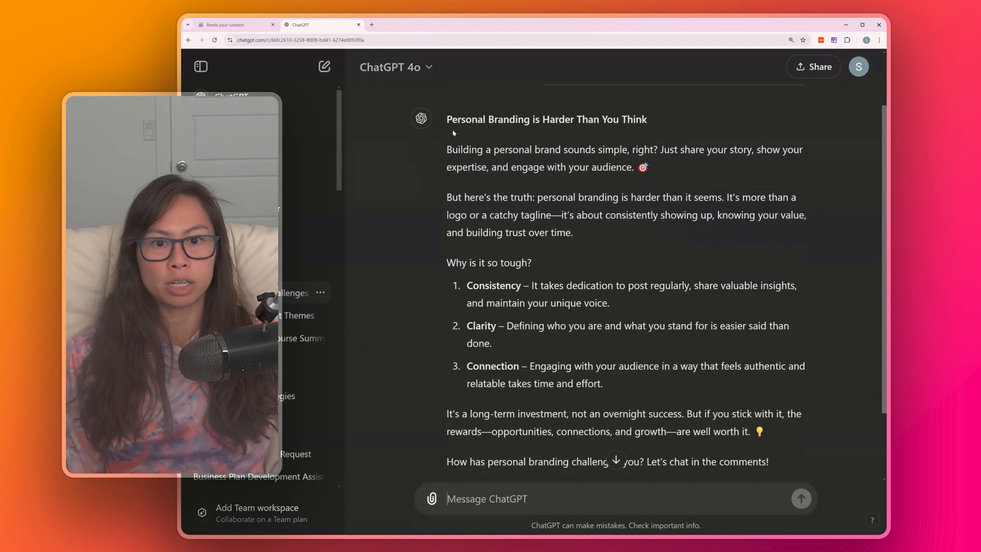
pyautogui.scroll(-3)
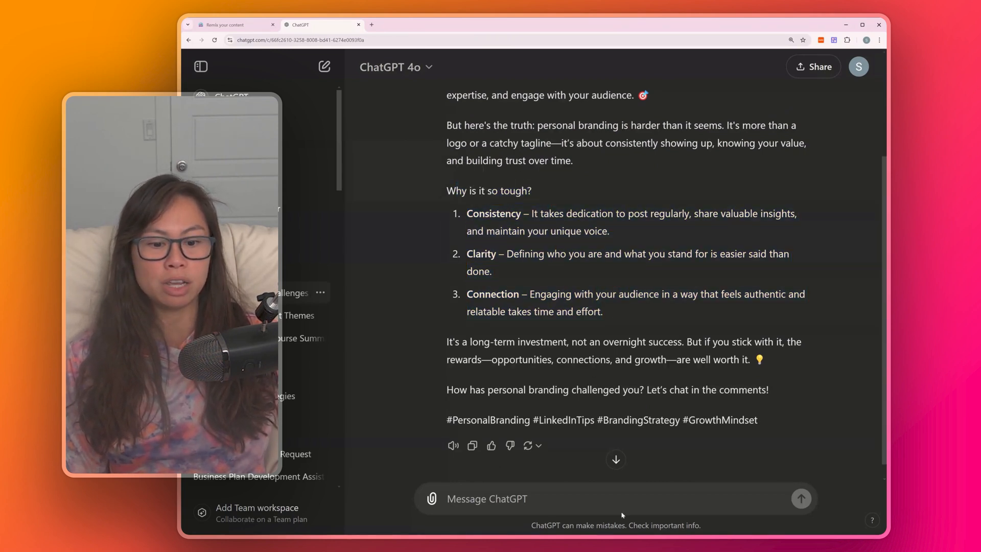
# Ask for the same topic as a tweet, then switch to the sabrina.dev newsletter site.
pyautogui.write('Write about the sa')
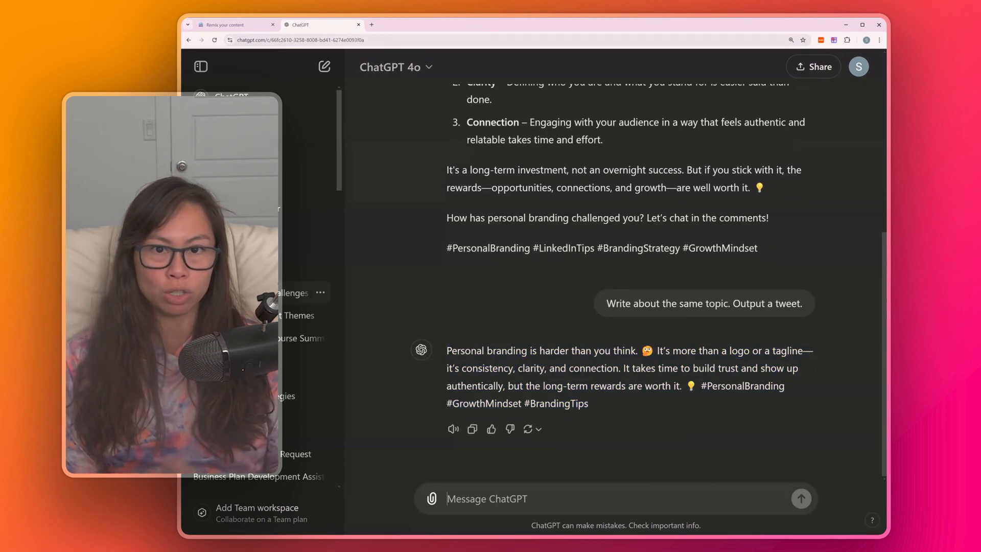
pyautogui.click(457, 24)
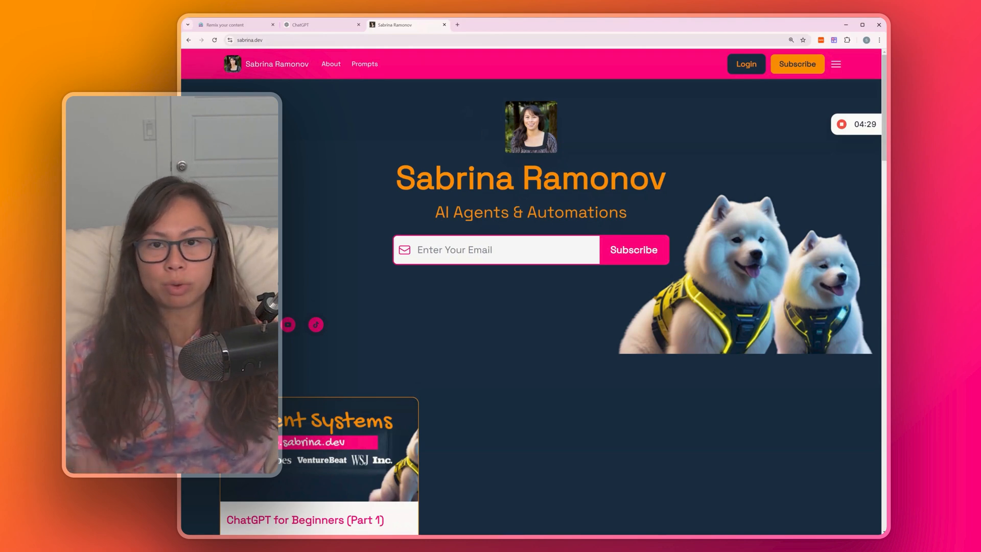
# Open the 'ChatGPT for Beginners (Part 1)' article on sabrina.dev, then return to a new ChatGPT chat.
pyautogui.scroll(-3)
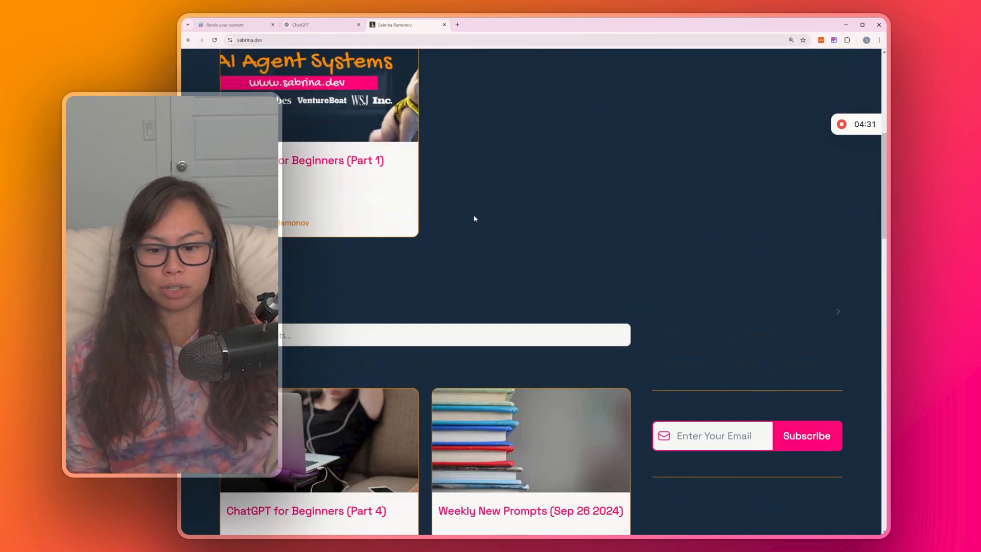
pyautogui.click(327, 159)
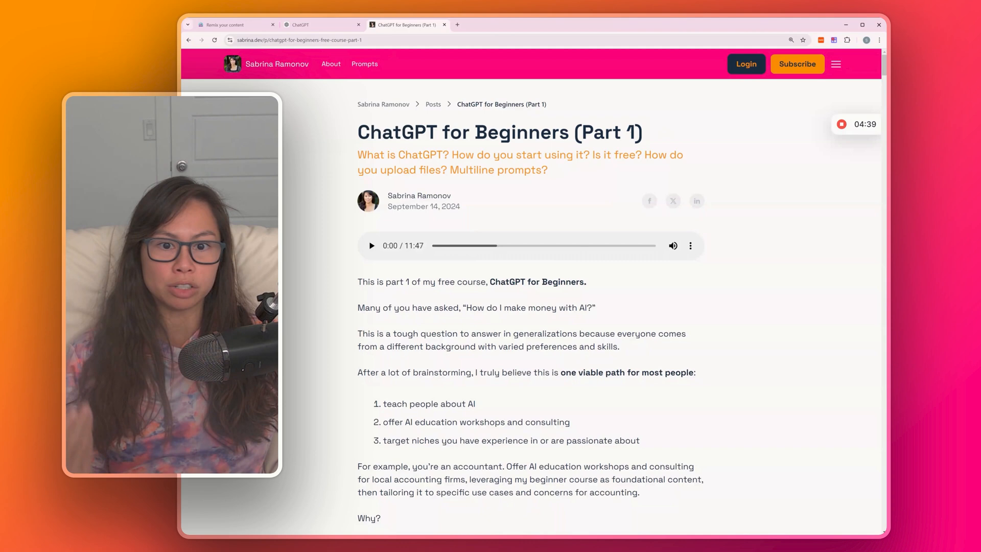
pyautogui.click(321, 25)
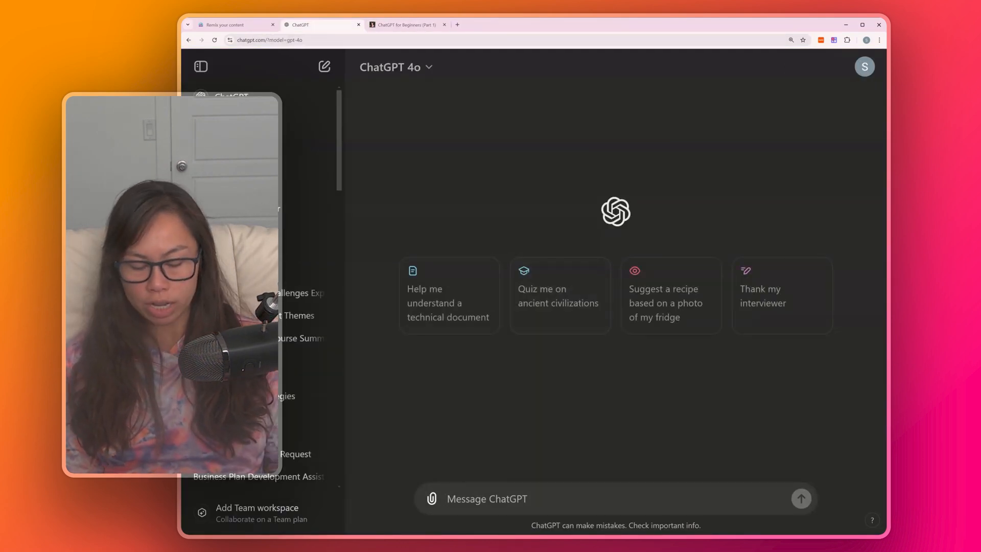
# Send the newsletter URL for analysis, then request a table of 10 social media posts.
pyautogui.write('First, read ana')
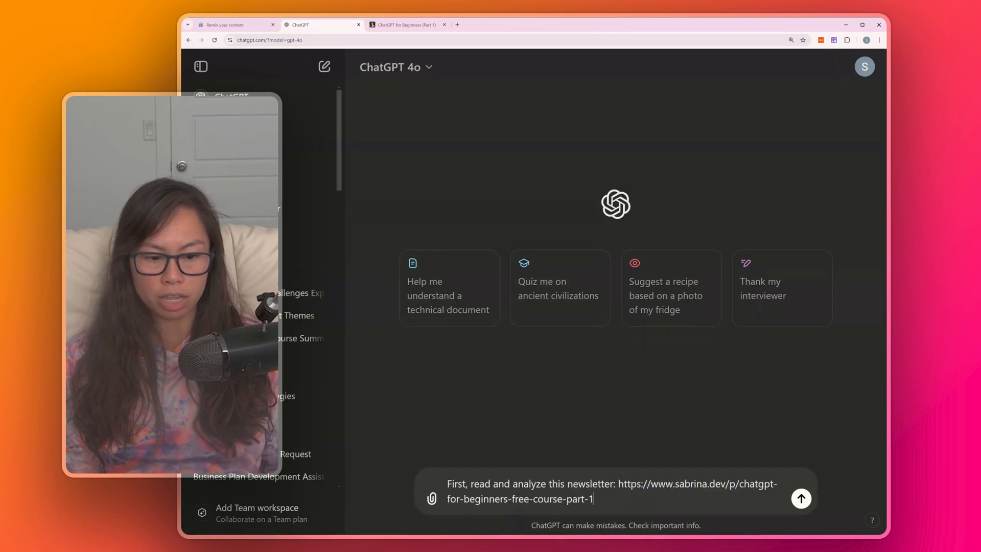
pyautogui.click(800, 498)
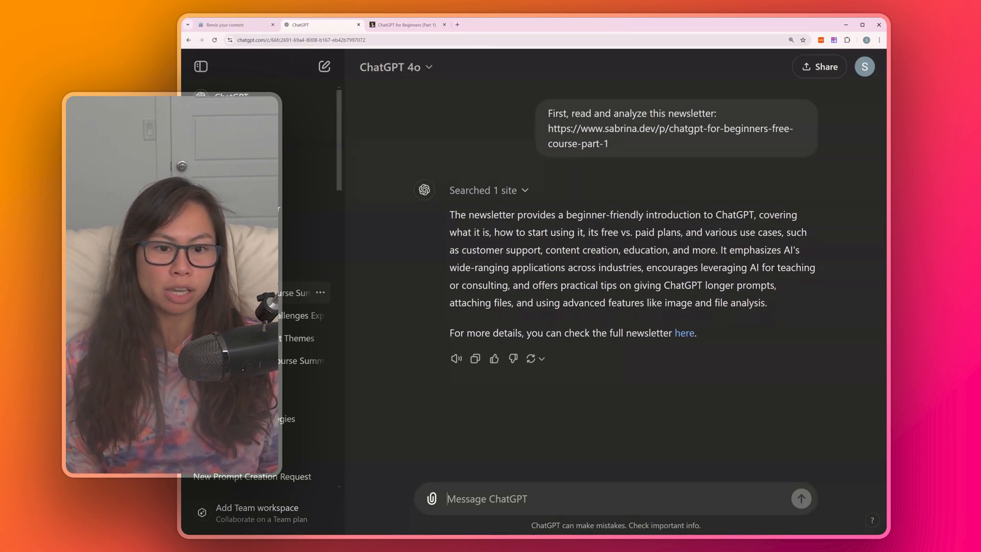
pyautogui.write('Rep')
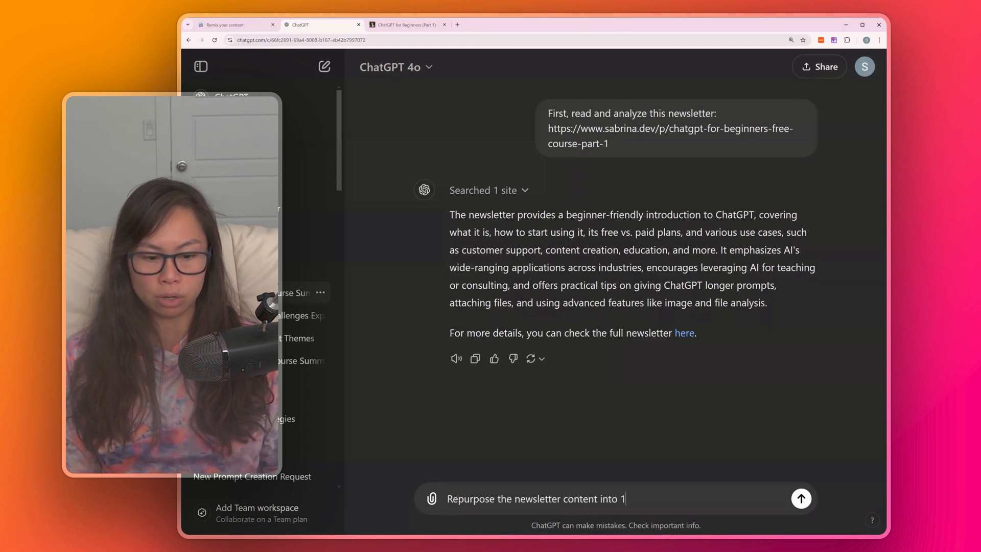
pyautogui.write('0 different social media posts.')
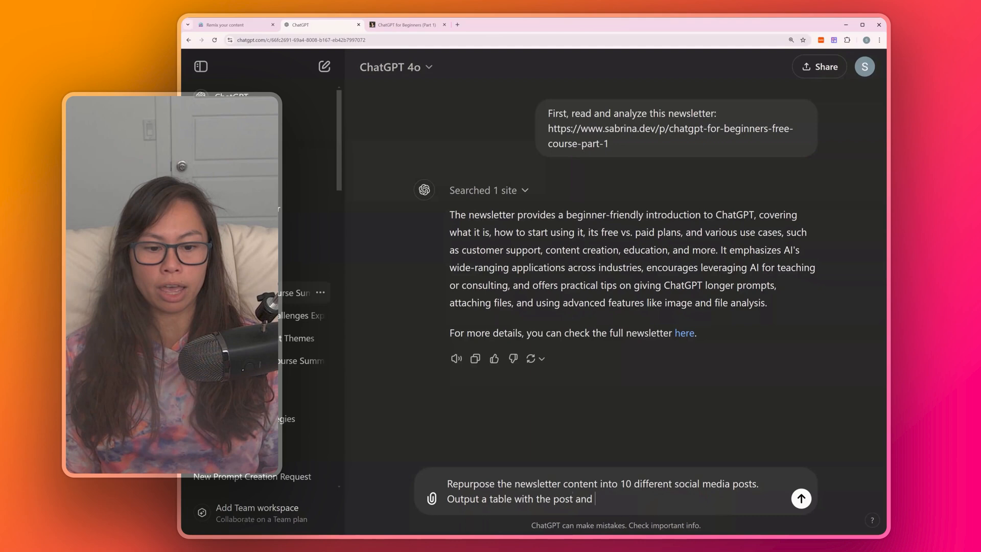
pyautogui.click(800, 499)
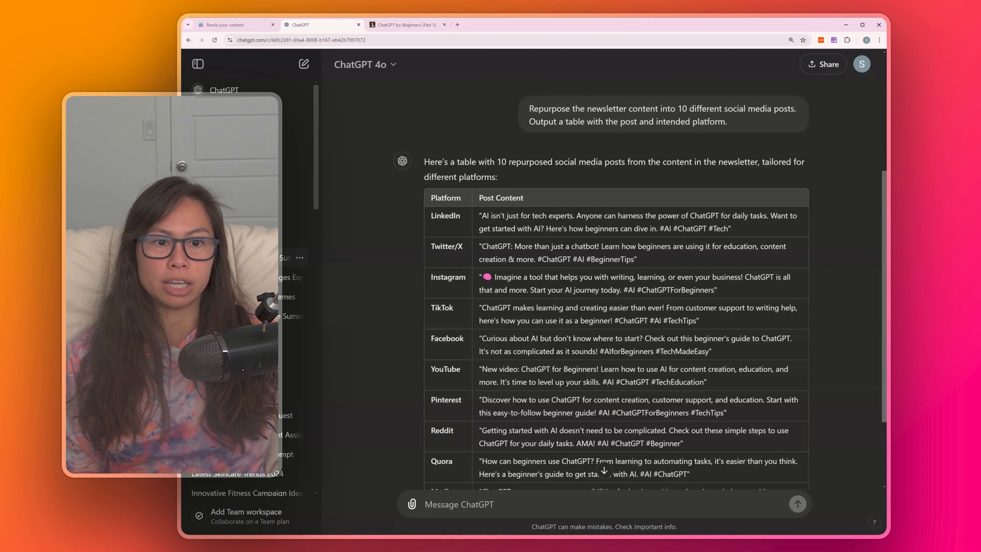
# Review the ten-post table and send a revised prompt extracting the newsletter's most useful information.
pyautogui.scroll(-3)
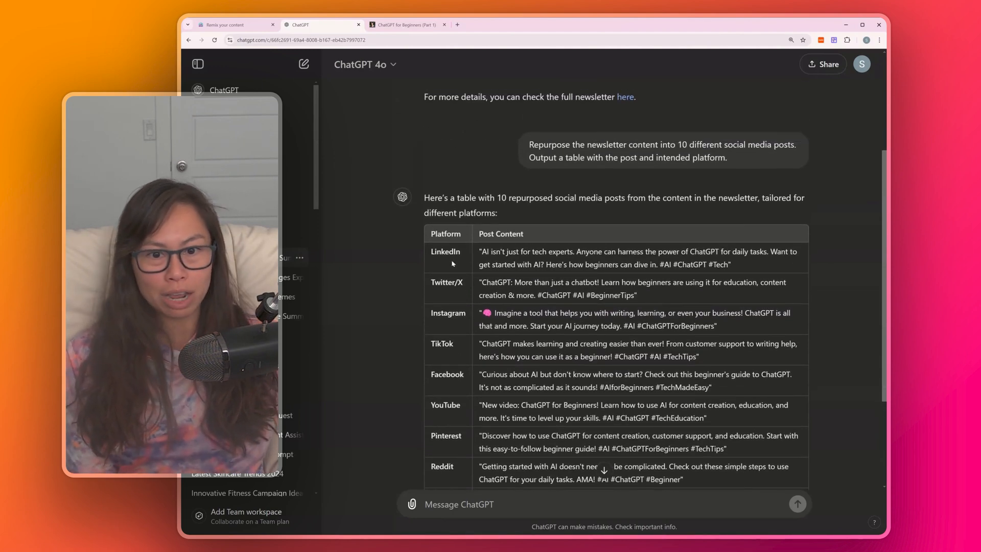
pyautogui.scroll(-3)
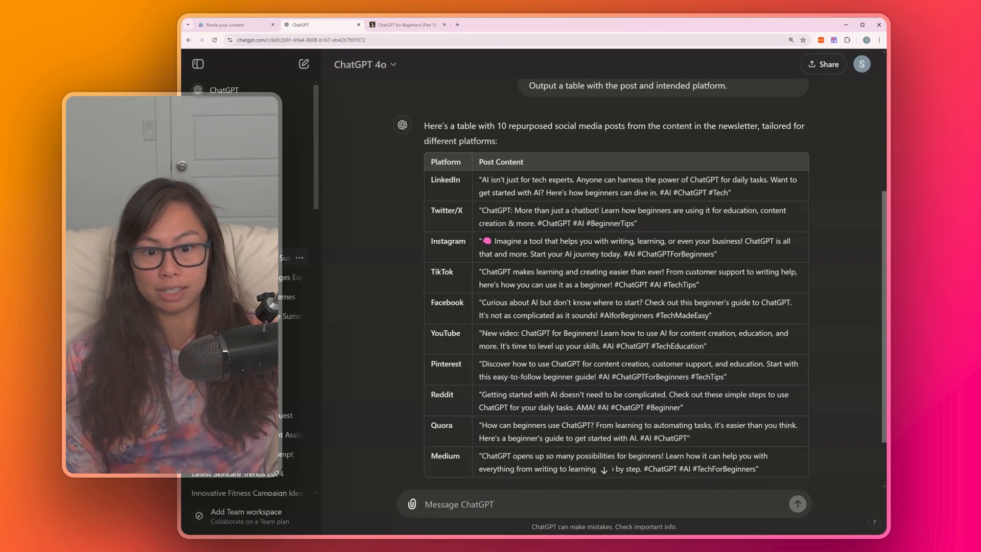
pyautogui.scroll(-3)
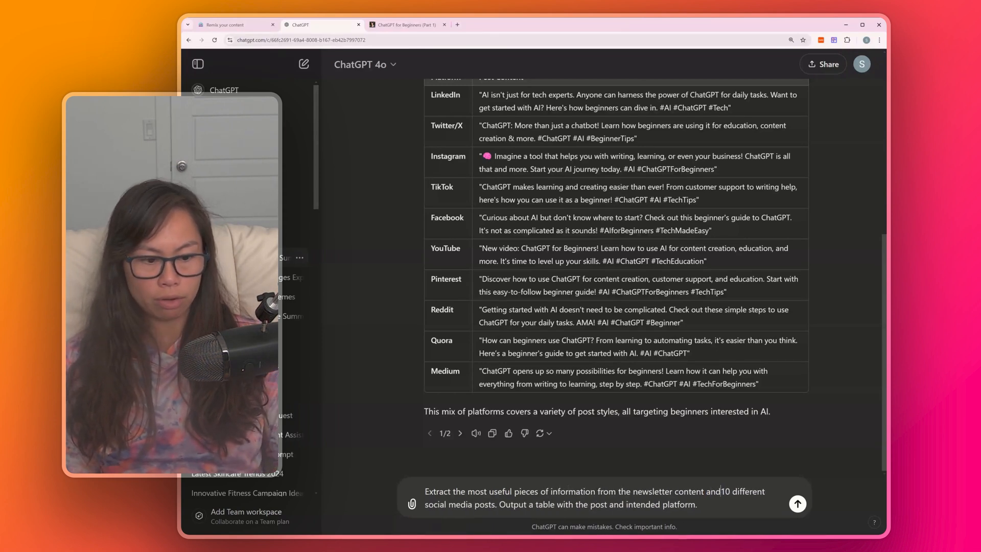
pyautogui.click(797, 503)
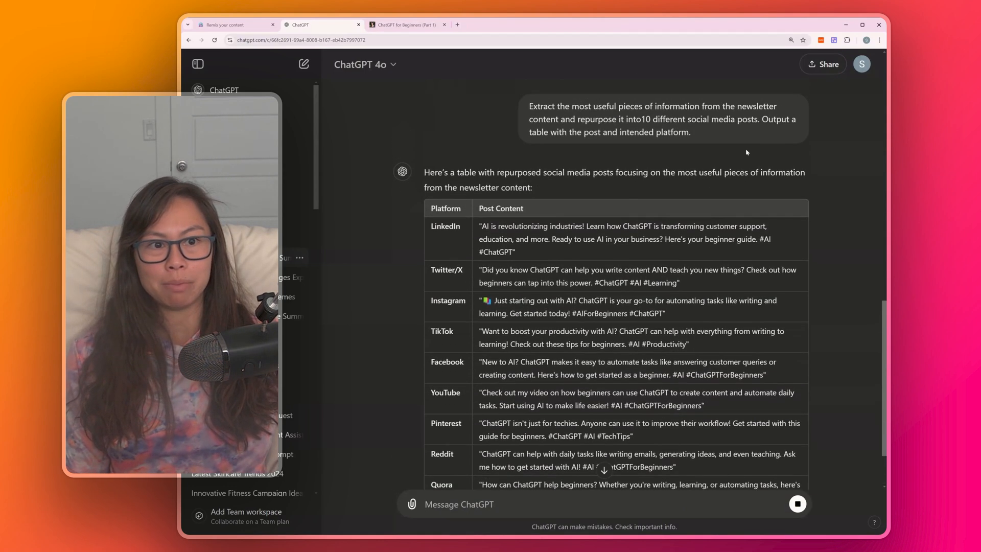
# Scroll the finished revised ten-post table, then bring up the FREE Prompts Library page.
pyautogui.scroll(-3)
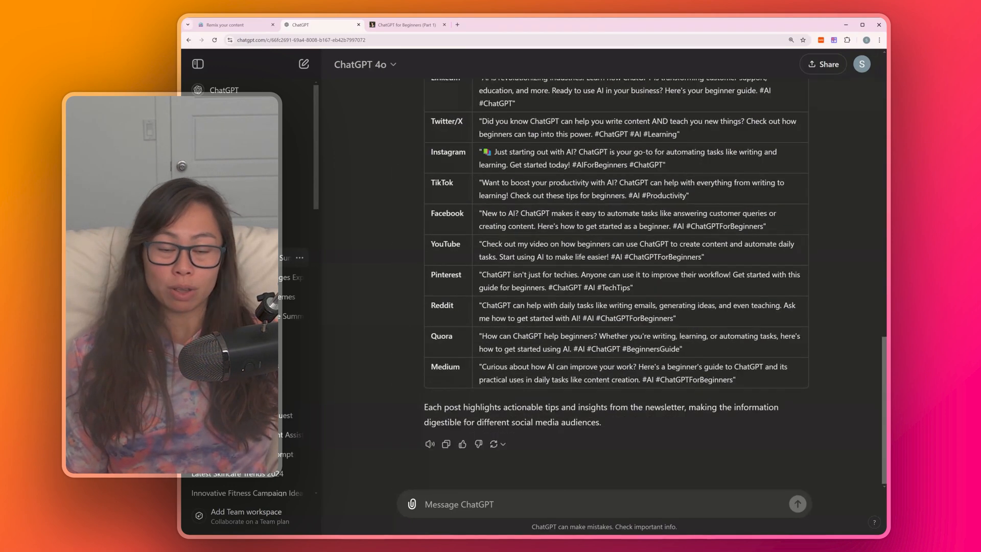
pyautogui.moveTo(430, 407); pyautogui.dragTo(685, 406)
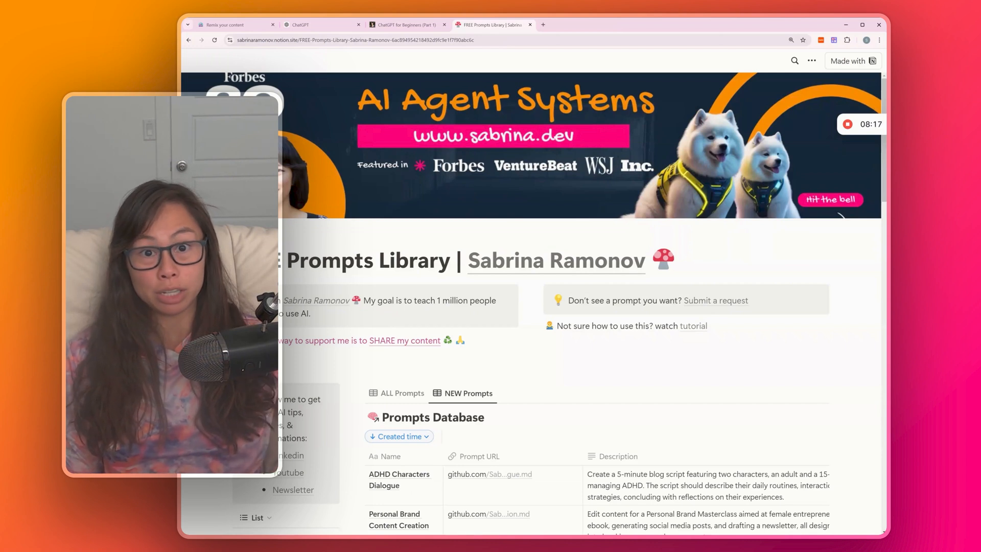
# Go to the prompts.ab… library address and scroll down to its Prompts Database.
pyautogui.click(350, 40)
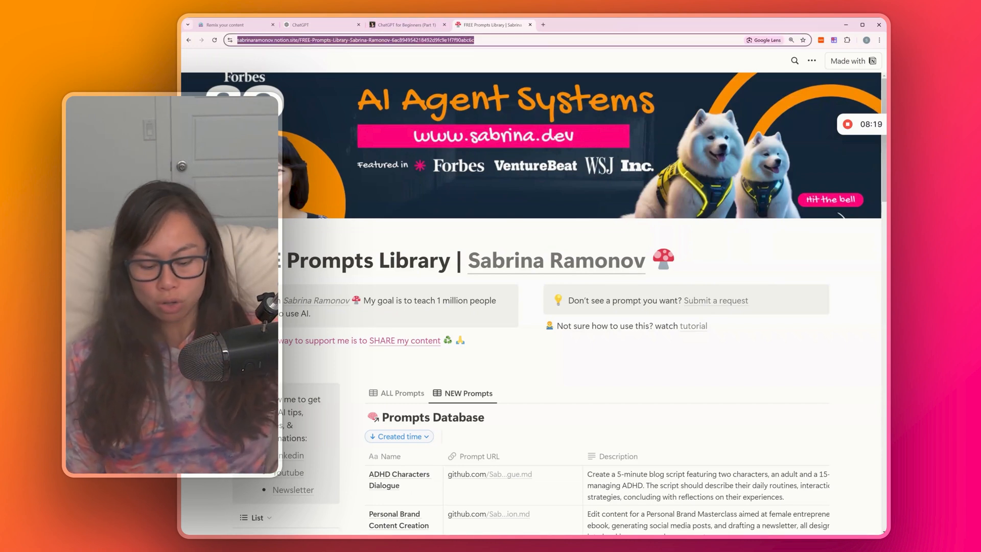
pyautogui.write('prompts.ab')
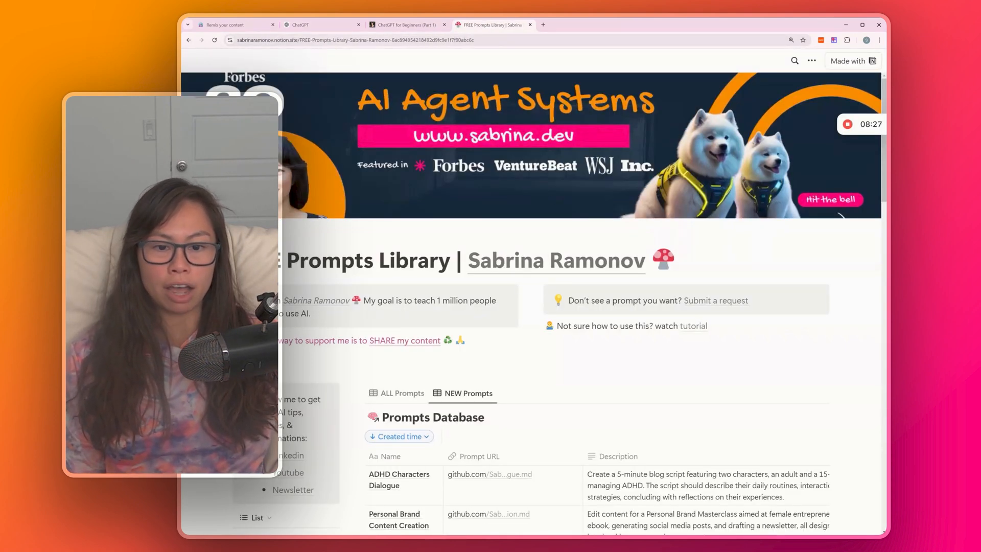
pyautogui.scroll(-3)
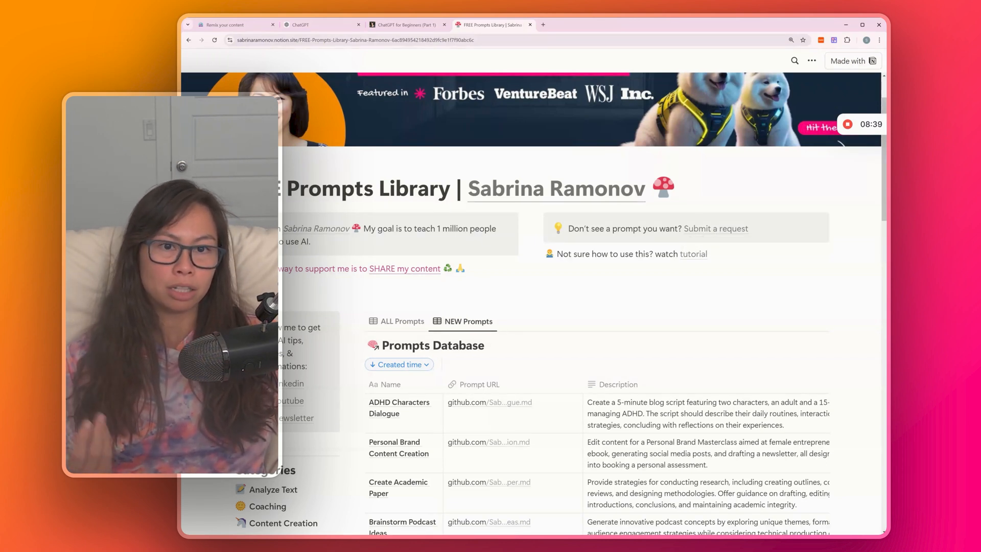
pyautogui.scroll(-3)
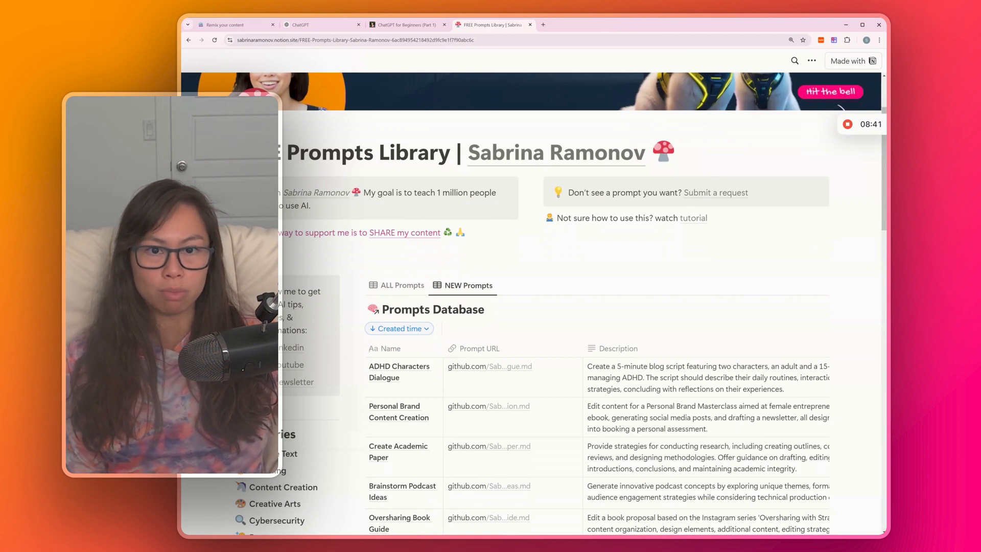
pyautogui.scroll(-3)
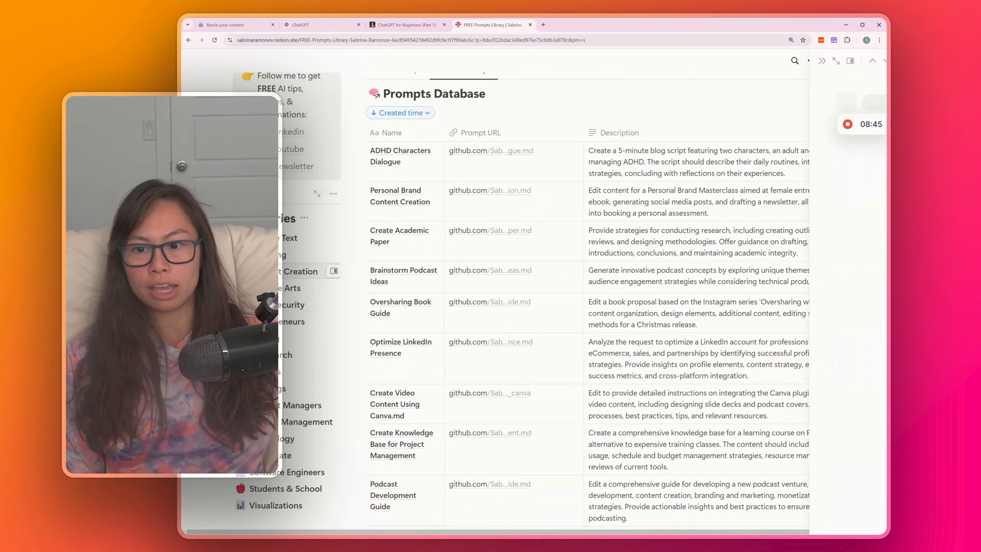
# Open Content Creation as a full page and browse prompts like LinkedIn posts and SEO outlines.
pyautogui.click(294, 271)
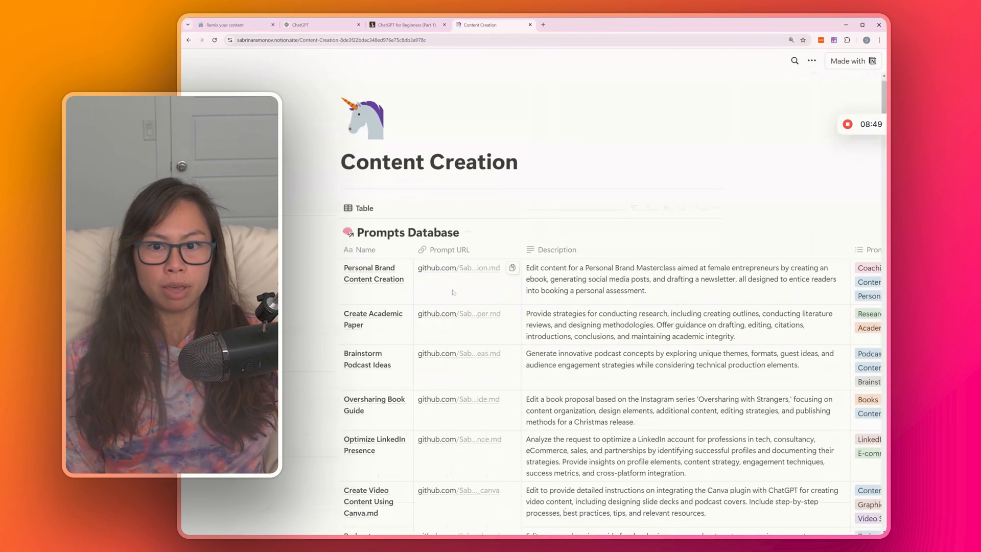
pyautogui.scroll(-3)
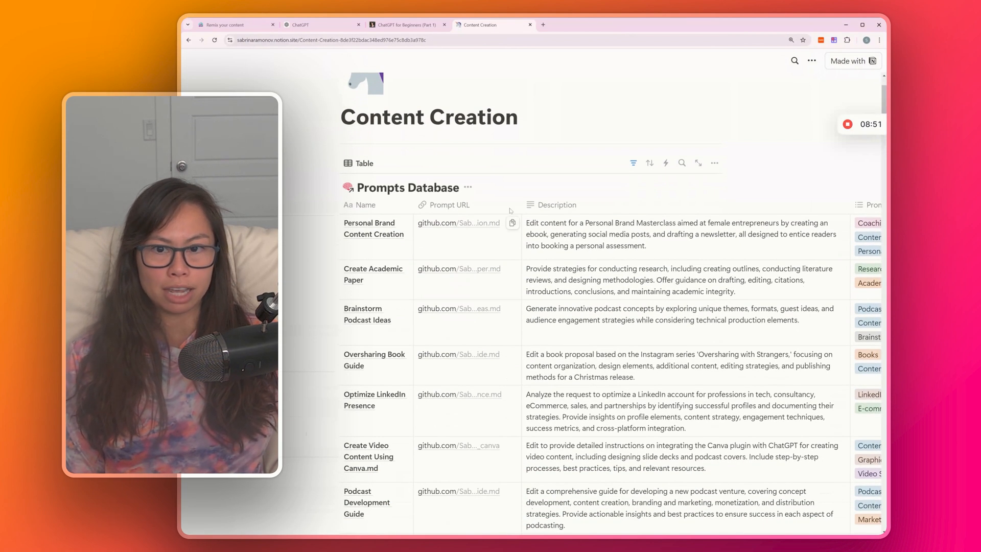
pyautogui.scroll(-3)
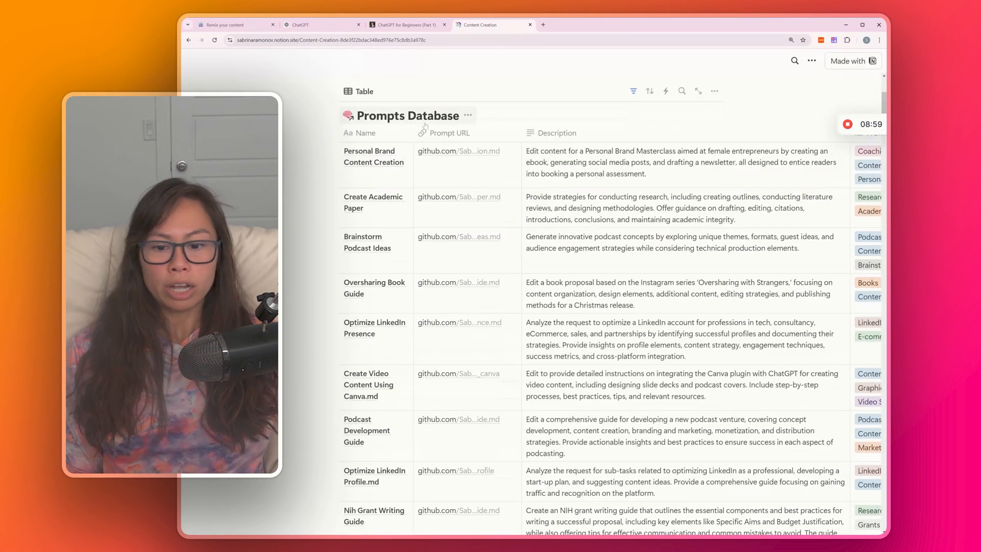
pyautogui.scroll(-3)
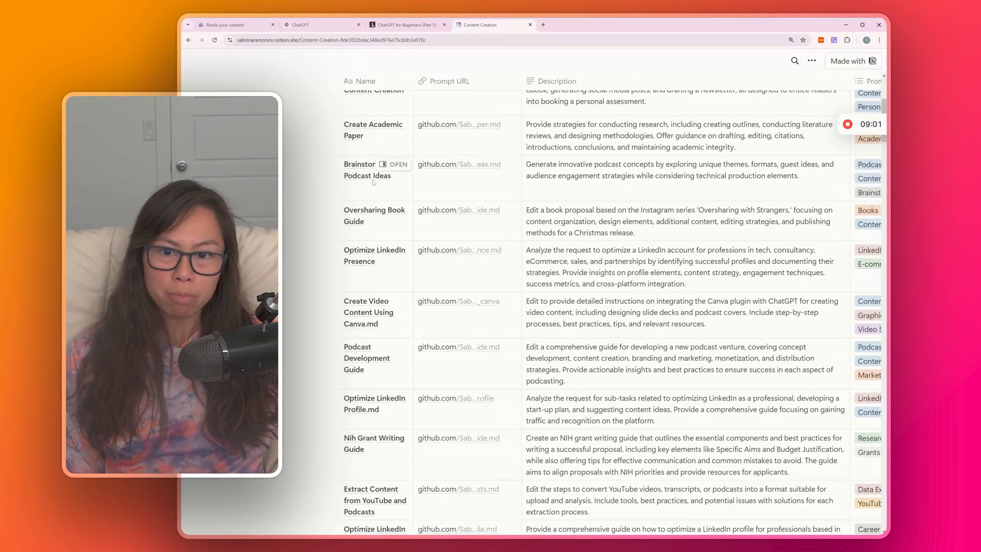
pyautogui.scroll(-3)
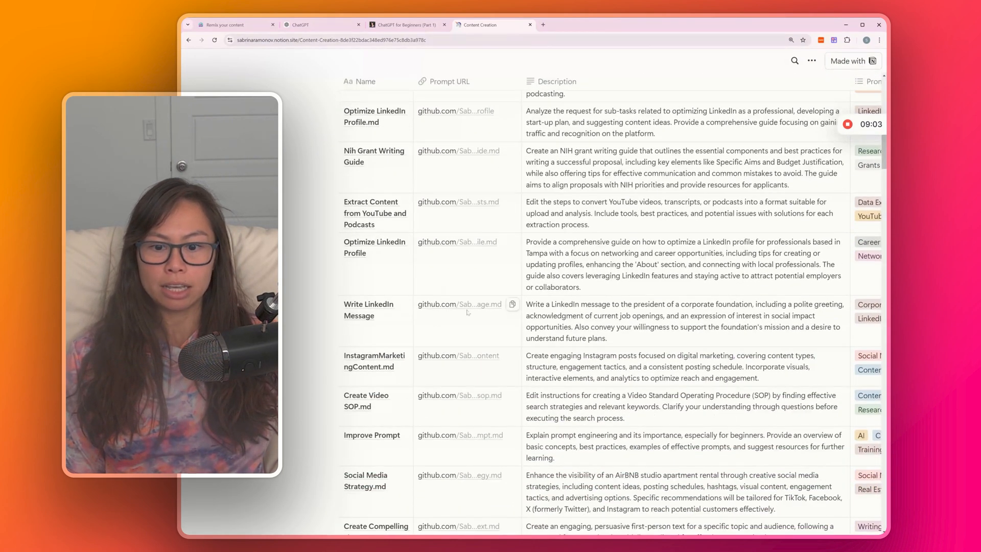
pyautogui.scroll(-3)
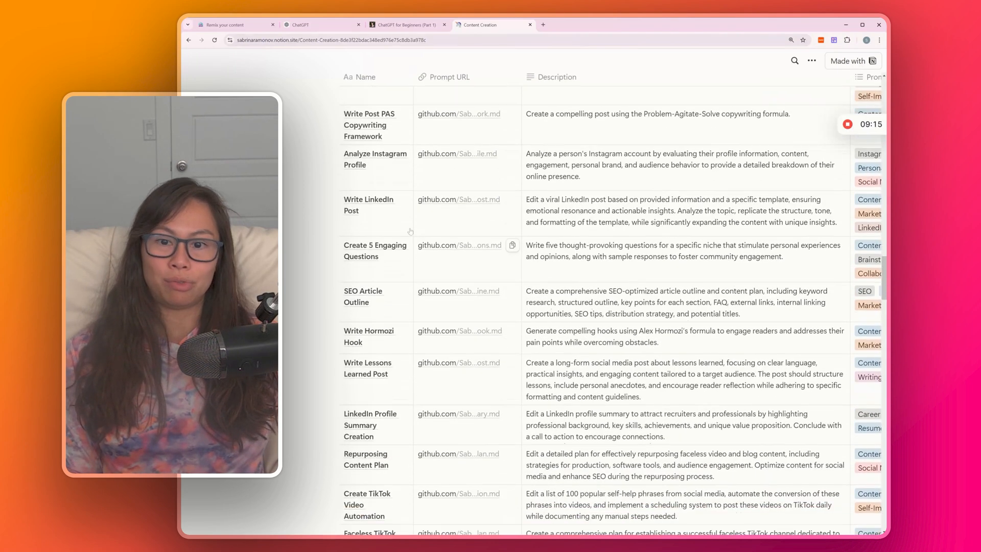
pyautogui.scroll(-3)
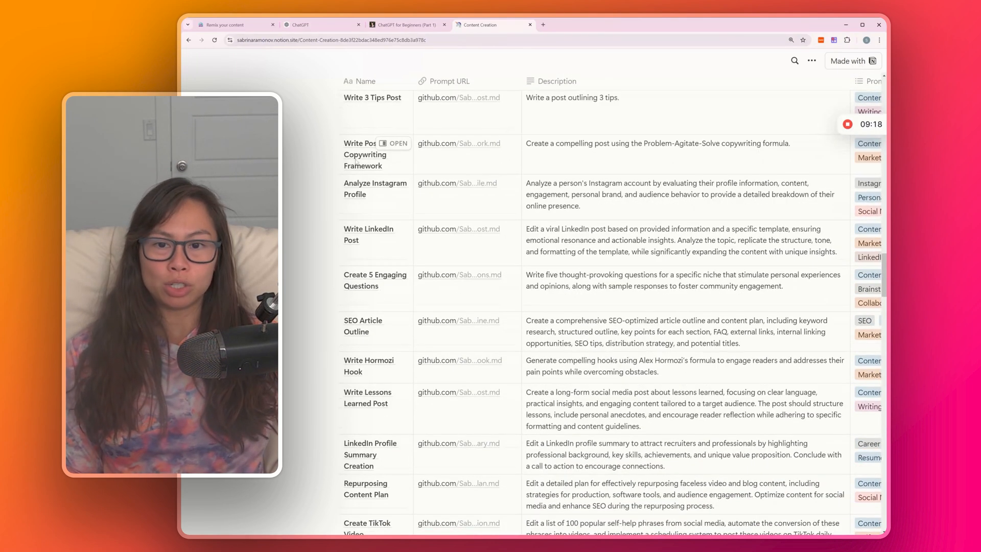
pyautogui.scroll(-3)
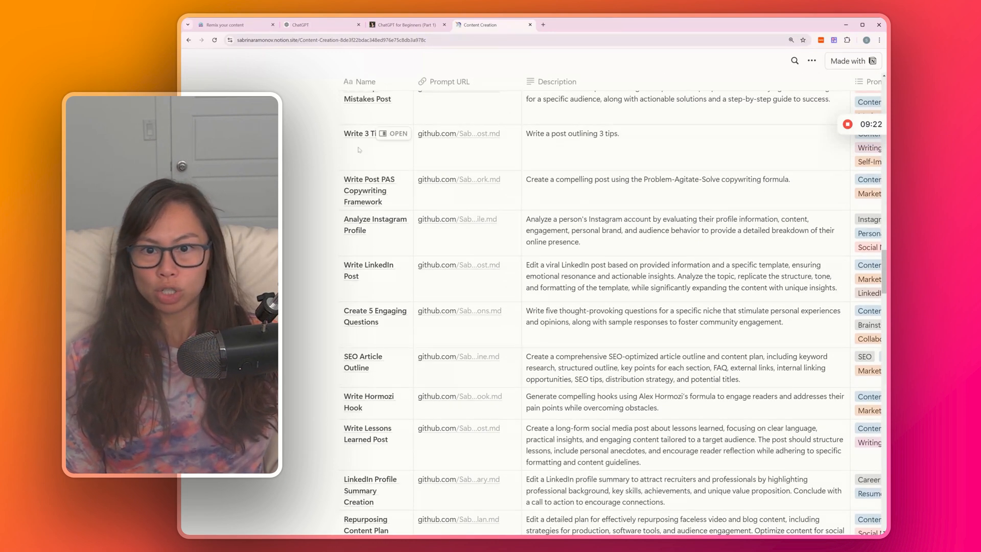
pyautogui.scroll(-3)
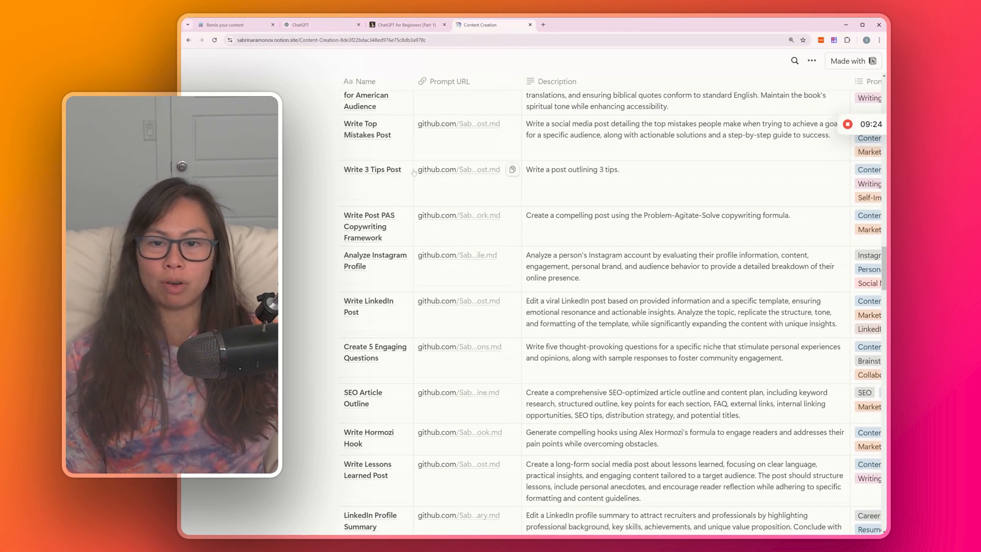
pyautogui.scroll(-3)
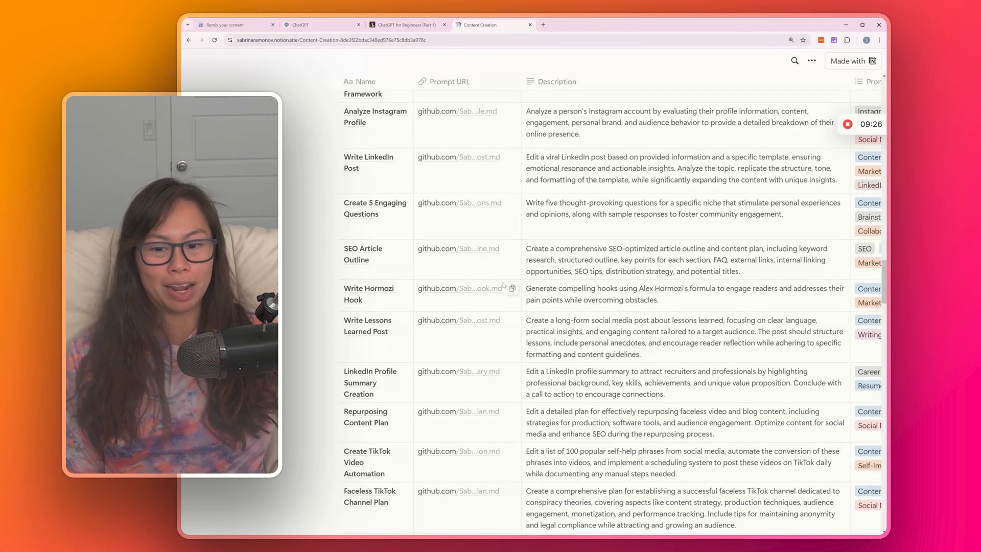
pyautogui.moveTo(549, 316)
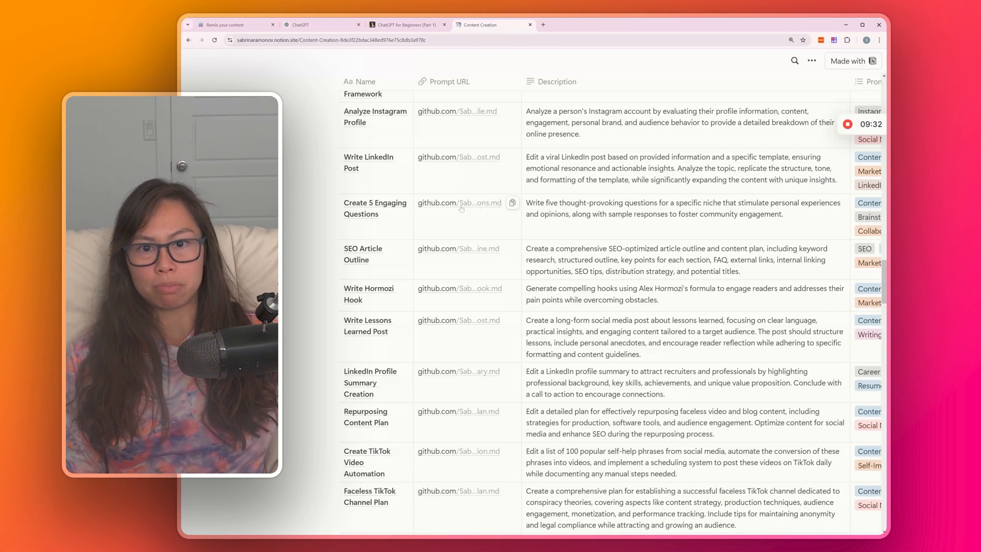
# View the create_5_engaging_questions.md prompt on GitHub, then return to the ChatGPT posts table.
pyautogui.click(459, 202)
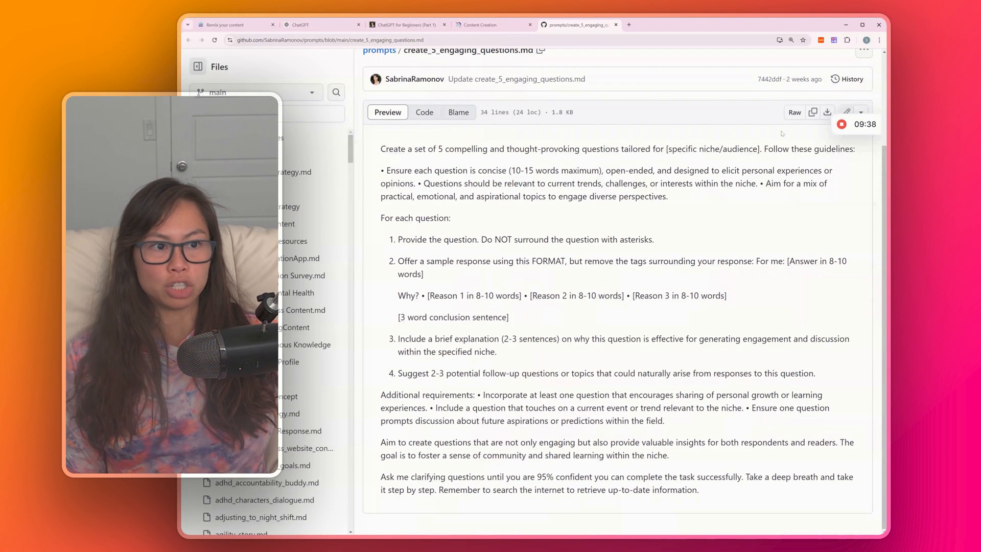
pyautogui.click(319, 24)
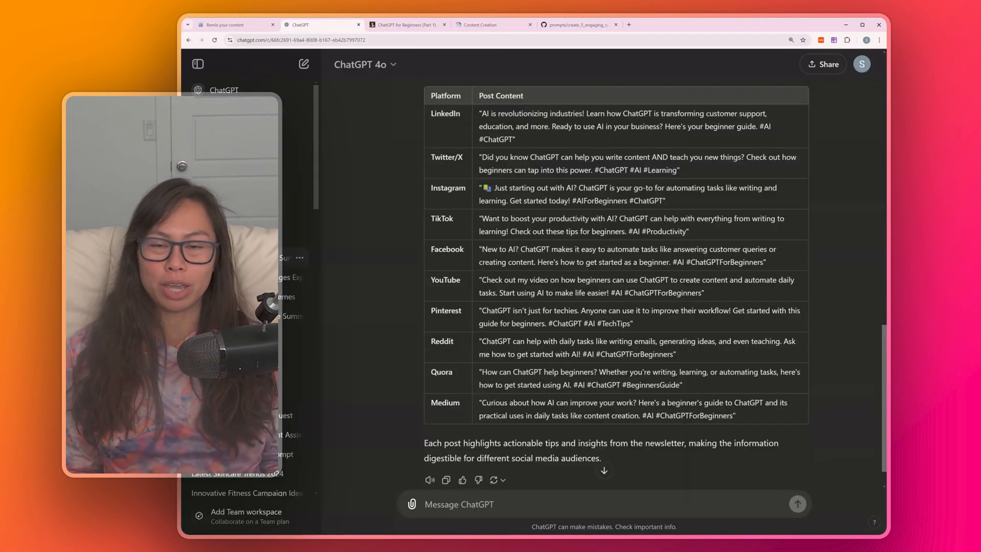